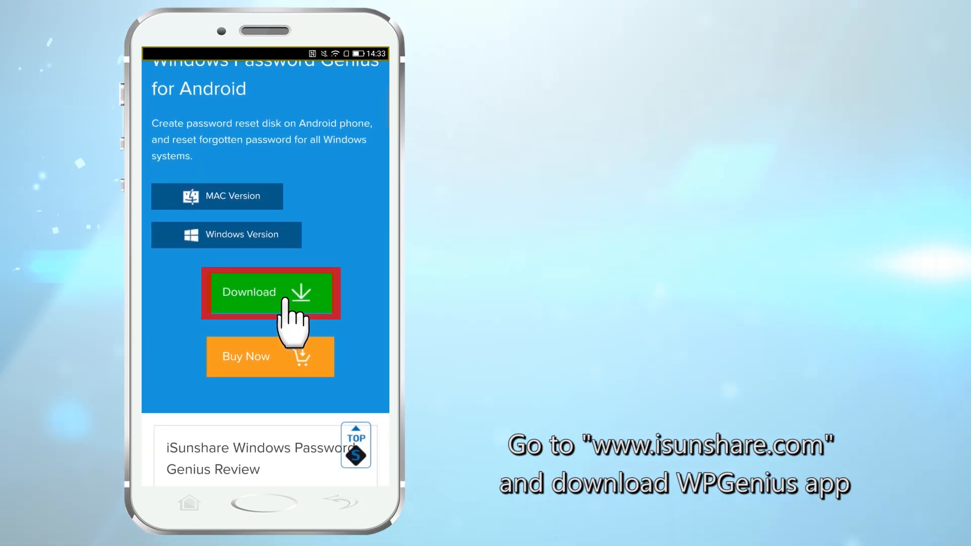
# Step: Download the Standard WPGenius APK from isunshare.com and install it with USB storage permissions
pyautogui.click(271, 293)
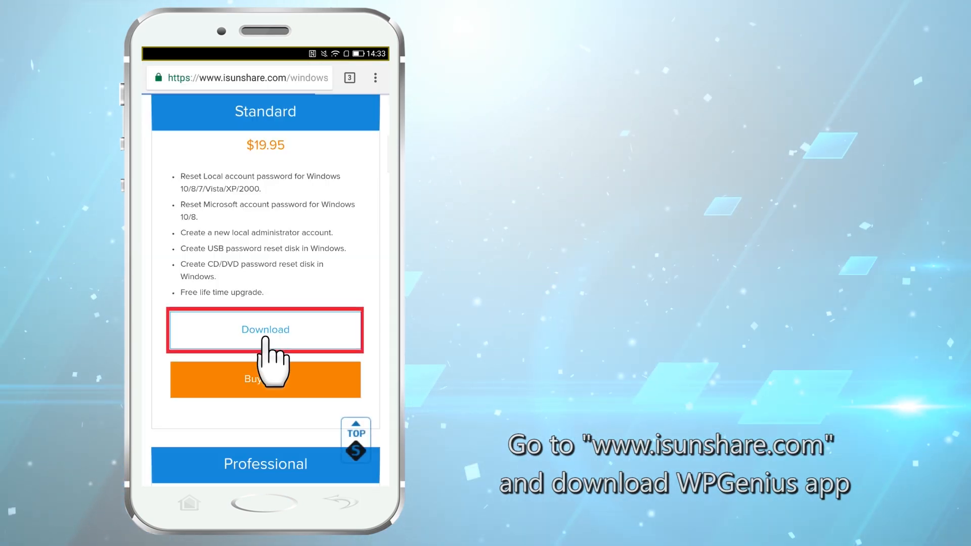
pyautogui.click(266, 330)
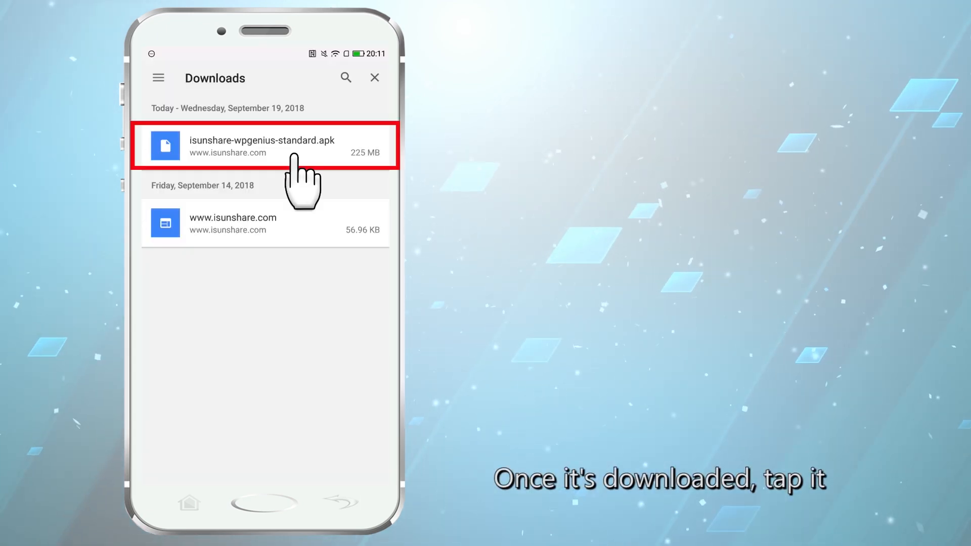
pyautogui.click(264, 147)
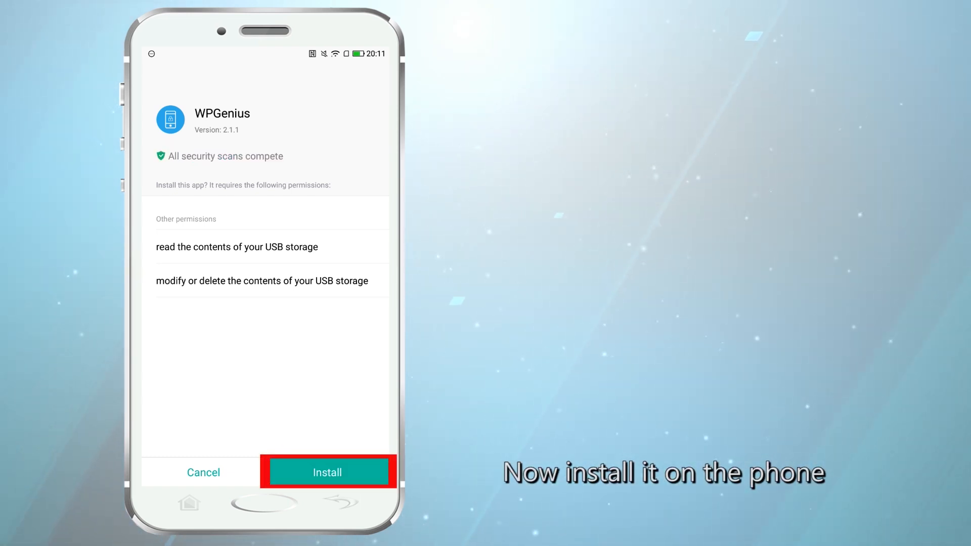
pyautogui.click(327, 471)
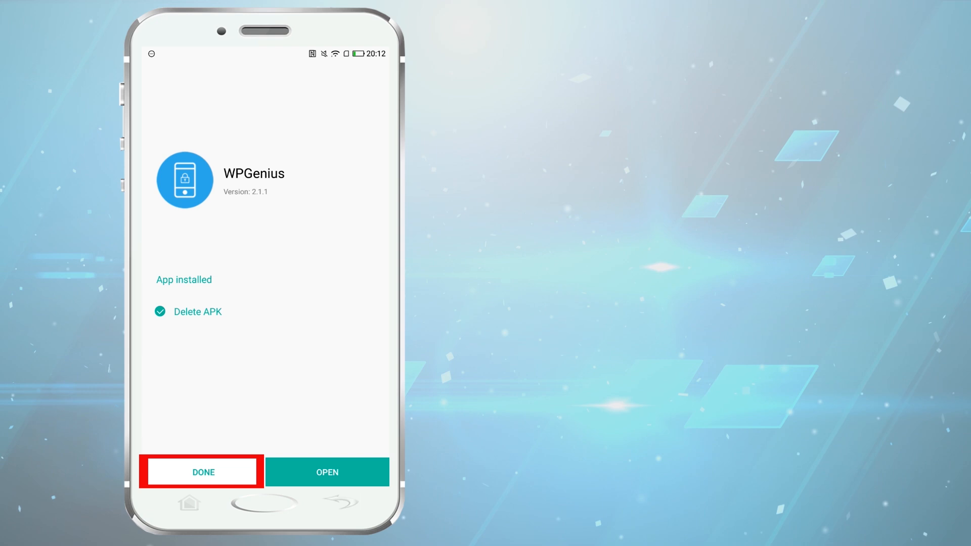
pyautogui.click(202, 471)
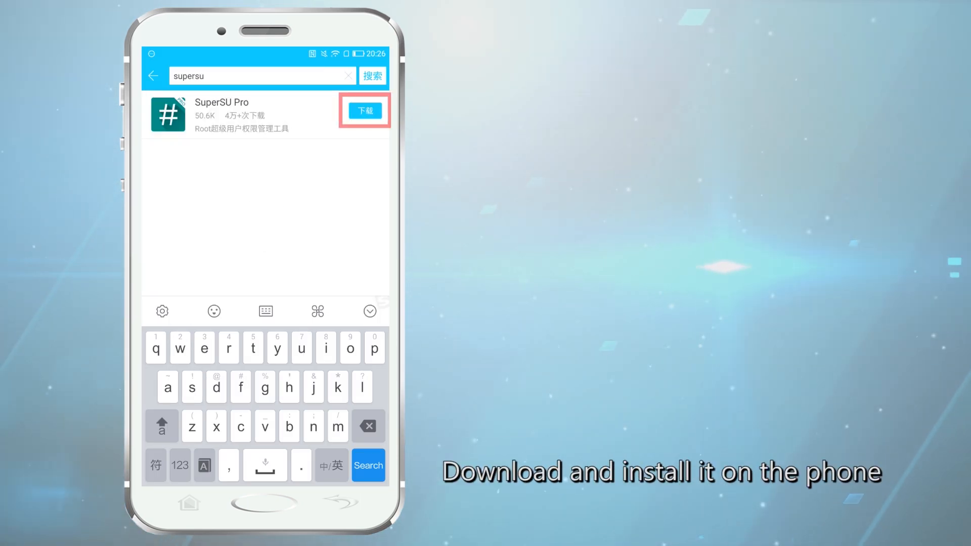
# Step: Download and install SuperSU Pro from the app store search results
pyautogui.click(365, 110)
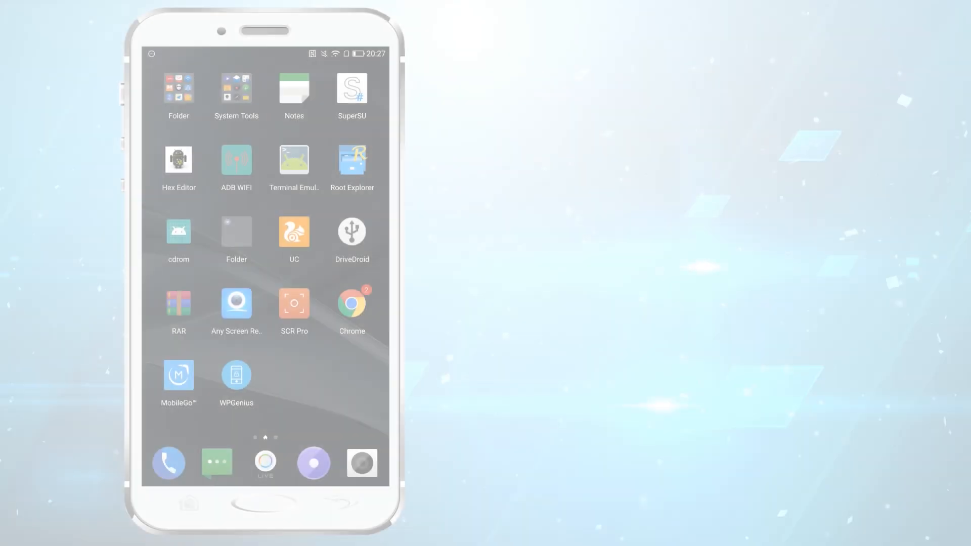
pyautogui.click(352, 88)
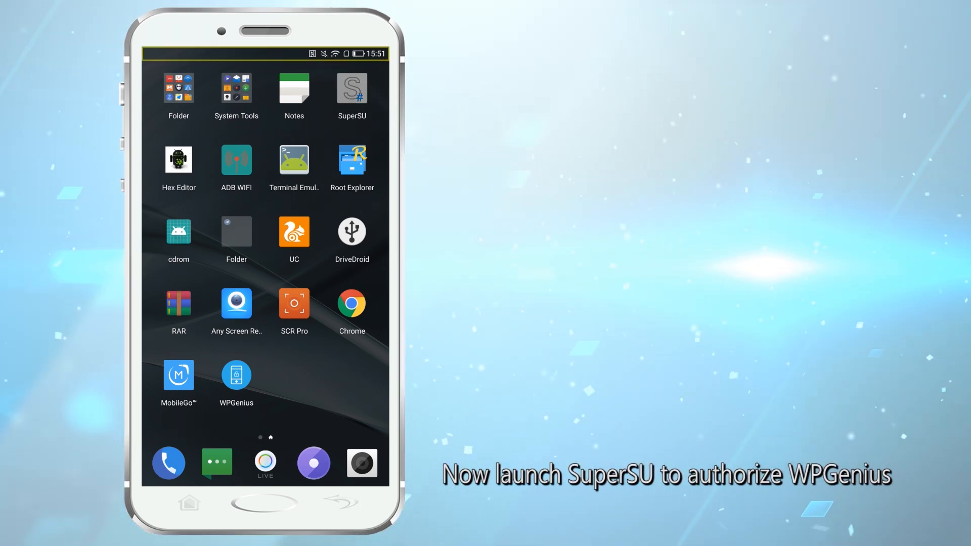
# Step: Grant WPGenius root access from the SuperSU Apps list
pyautogui.click(352, 87)
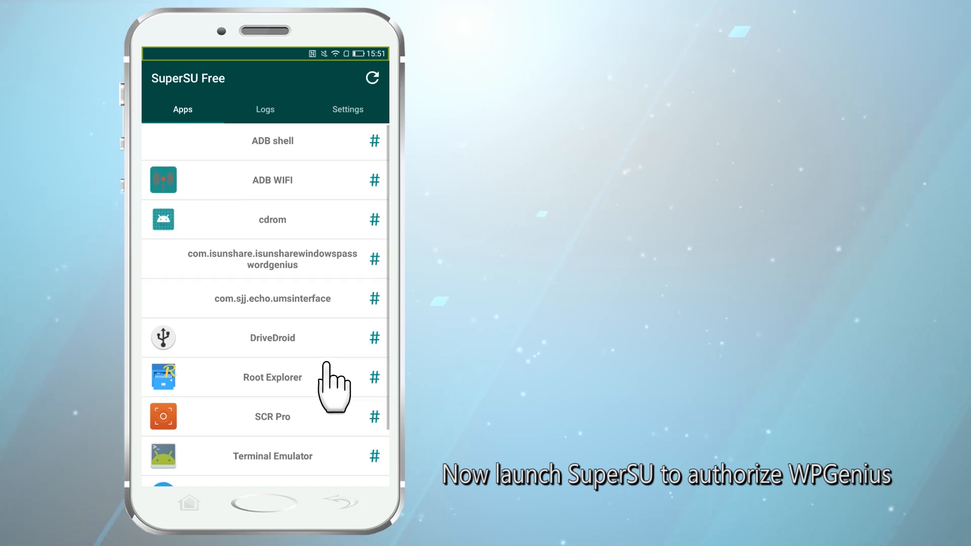
pyautogui.scroll(-3)
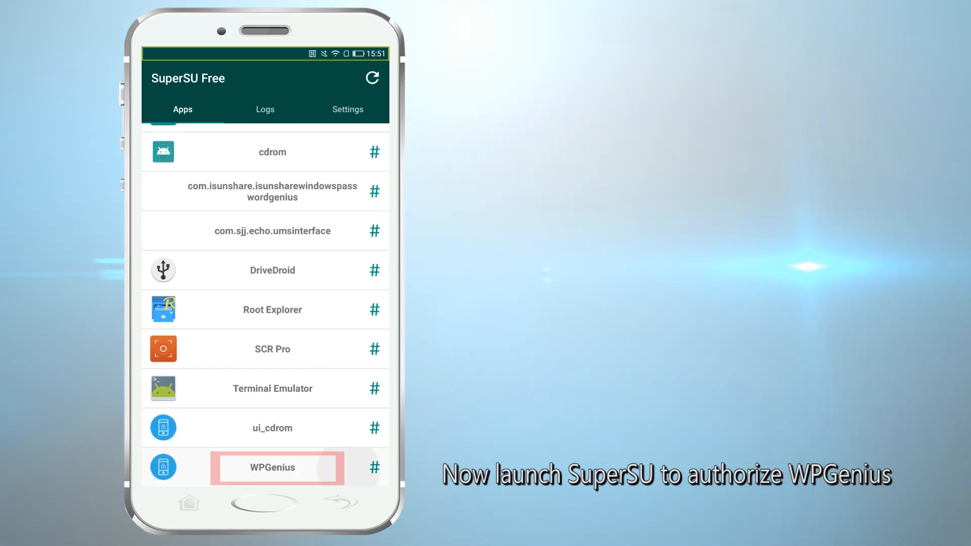
pyautogui.click(273, 467)
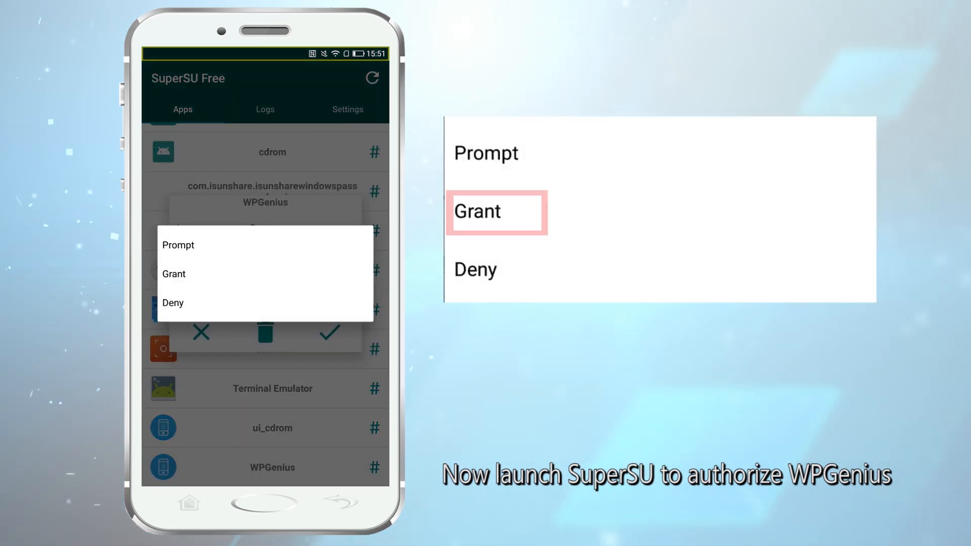
pyautogui.click(174, 273)
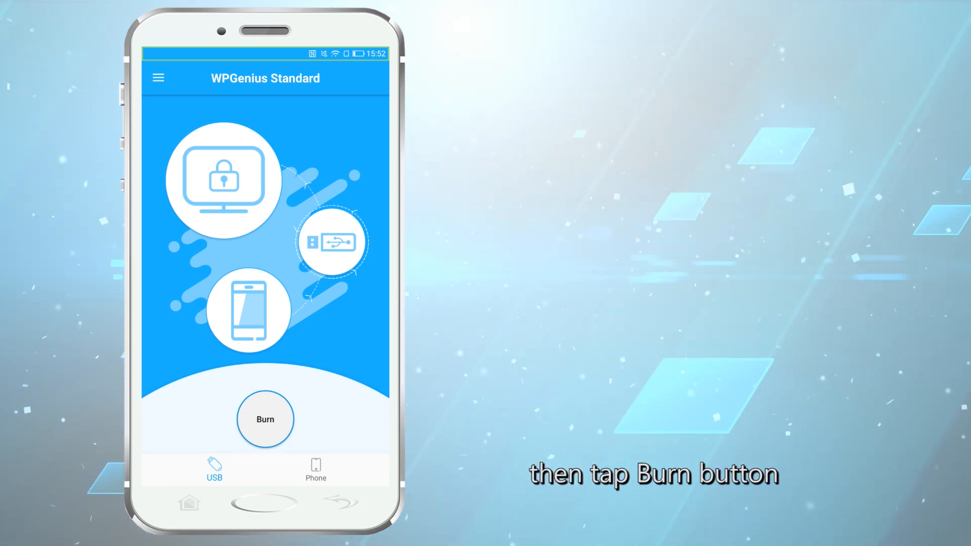
# Step: Burn the Windows Password Genius reset ISO to the OTG-connected USB flash drive
pyautogui.click(264, 419)
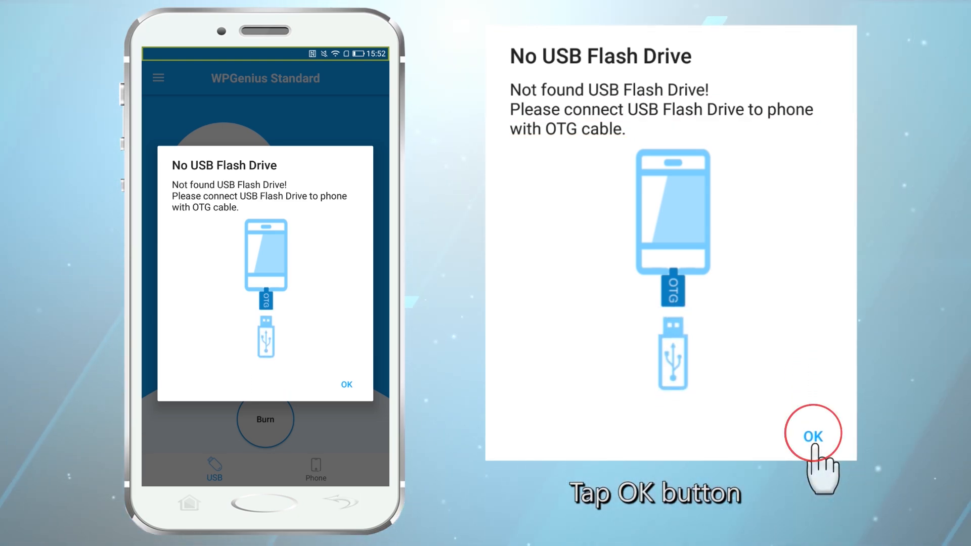
pyautogui.click(346, 385)
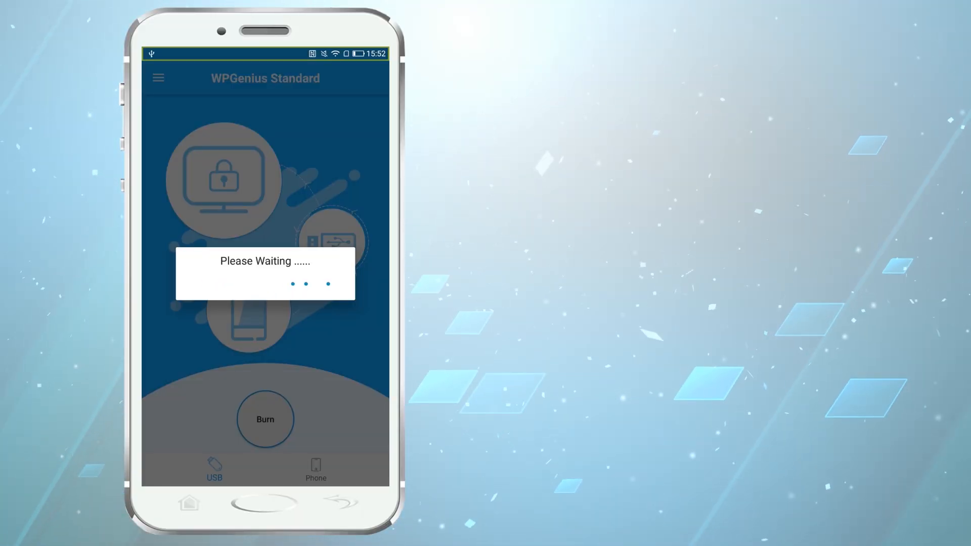
pyautogui.click(265, 419)
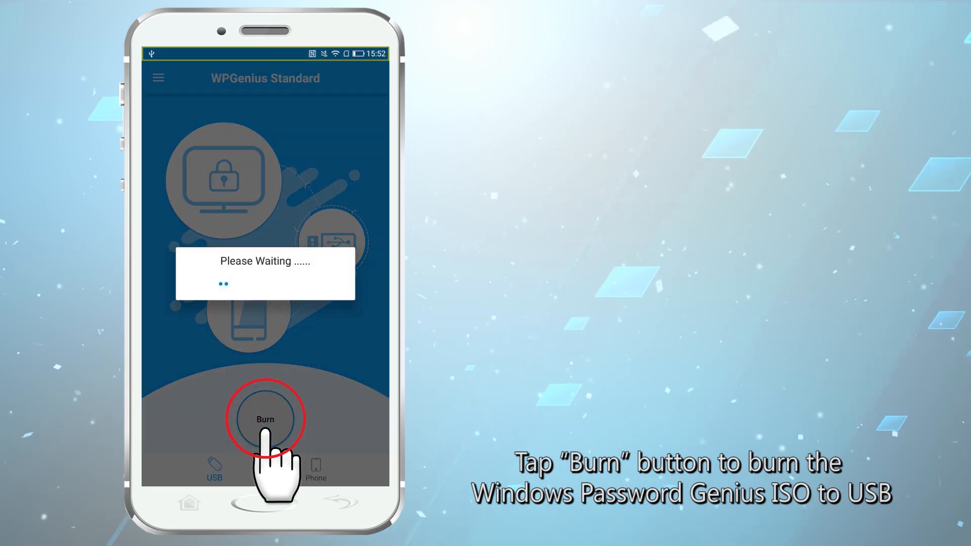
pyautogui.click(265, 419)
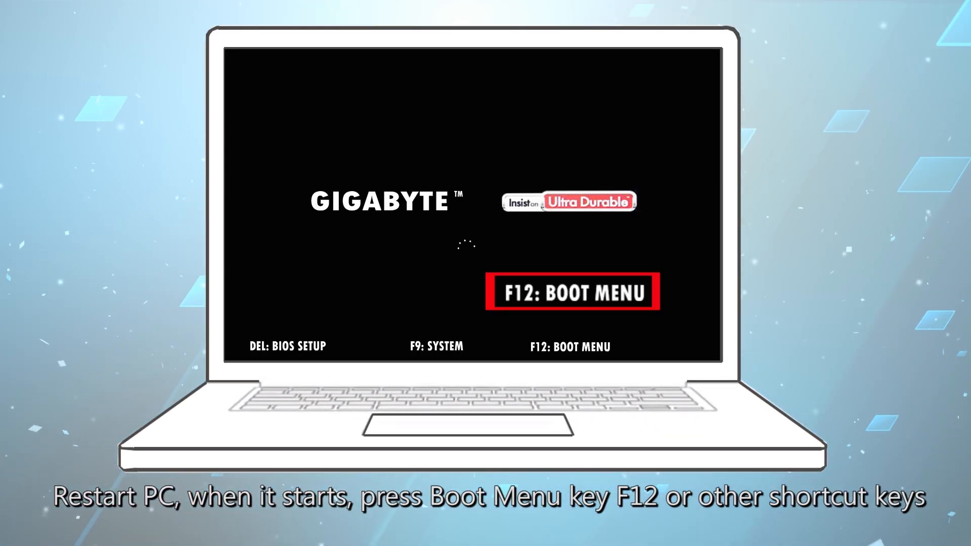
# Step: Boot the PC from the SanDisk Cruzer Blade USB drive via the F12 boot menu
pyautogui.press('F12')
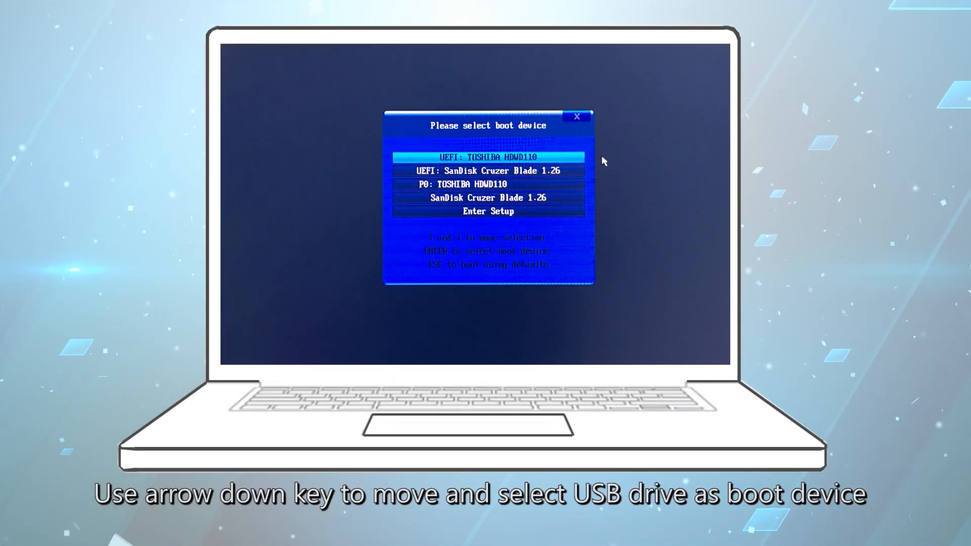
pyautogui.press('Down')
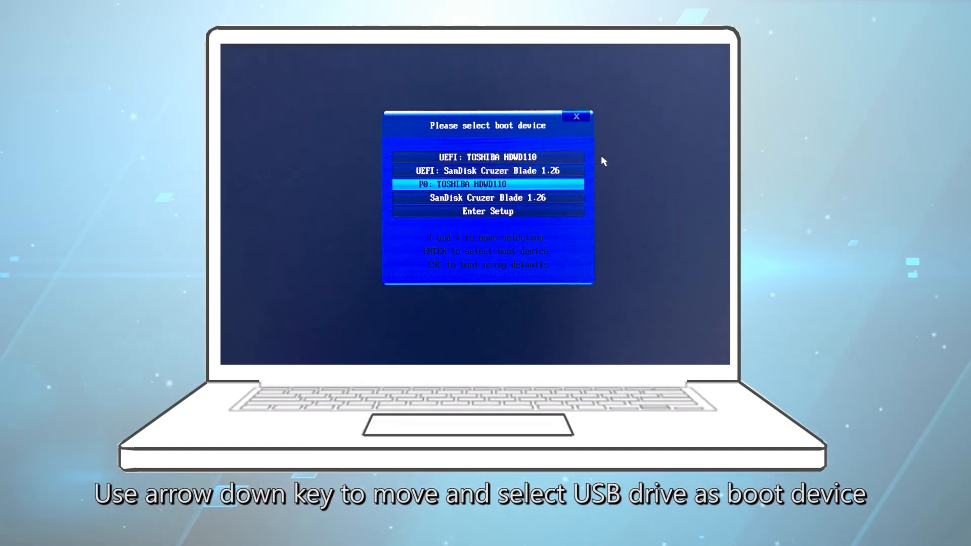
pyautogui.press('Down')
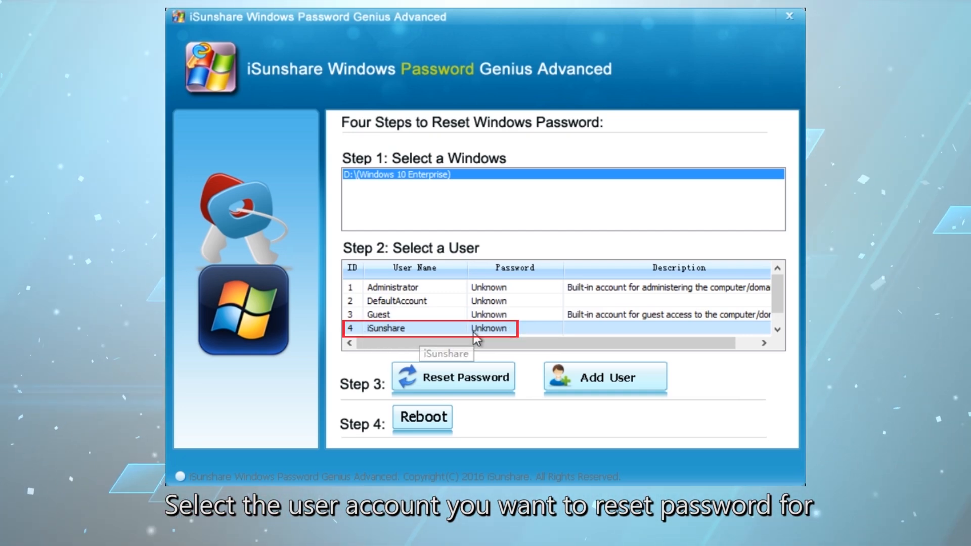
# Step: Reset the fourth (iSunshare) account's password to blank and reboot the computer
pyautogui.click(460, 378)
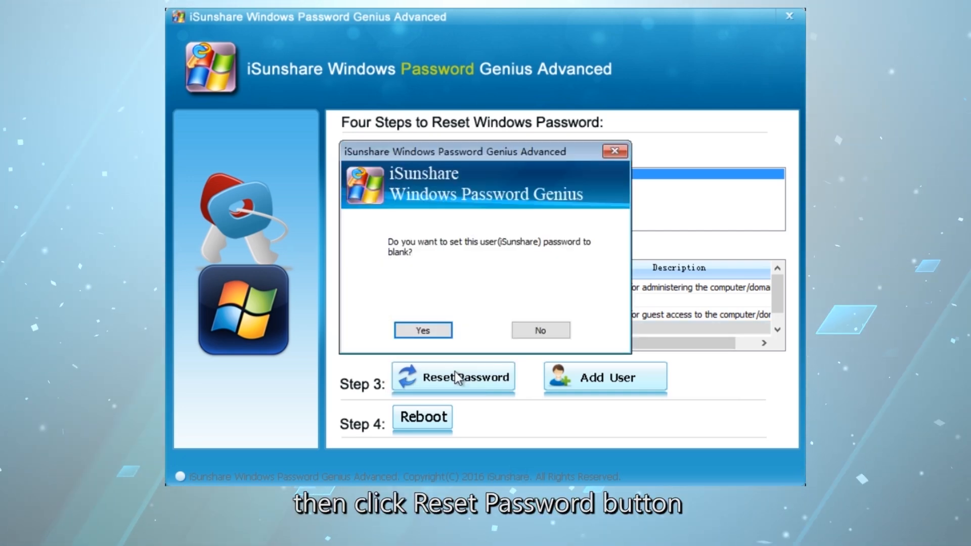
pyautogui.moveTo(415, 270)
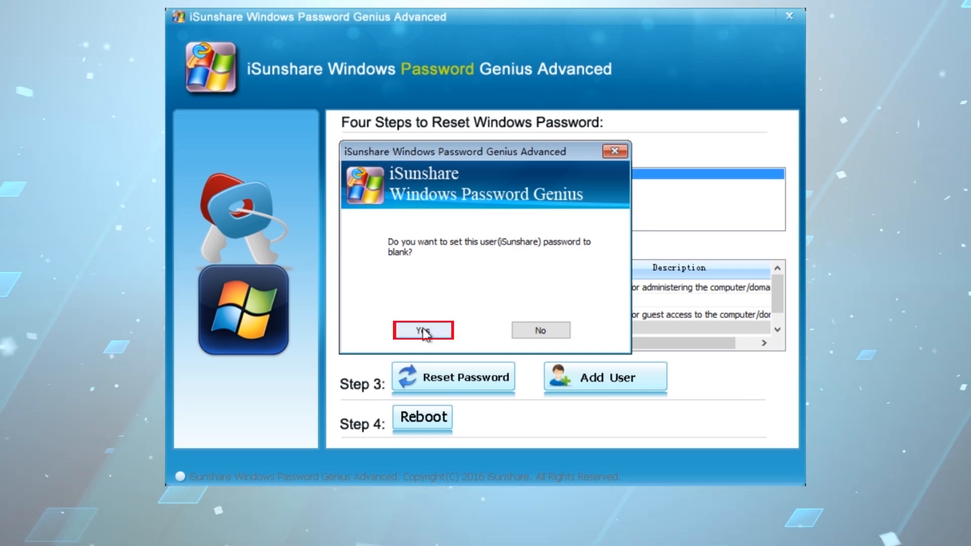
pyautogui.click(423, 330)
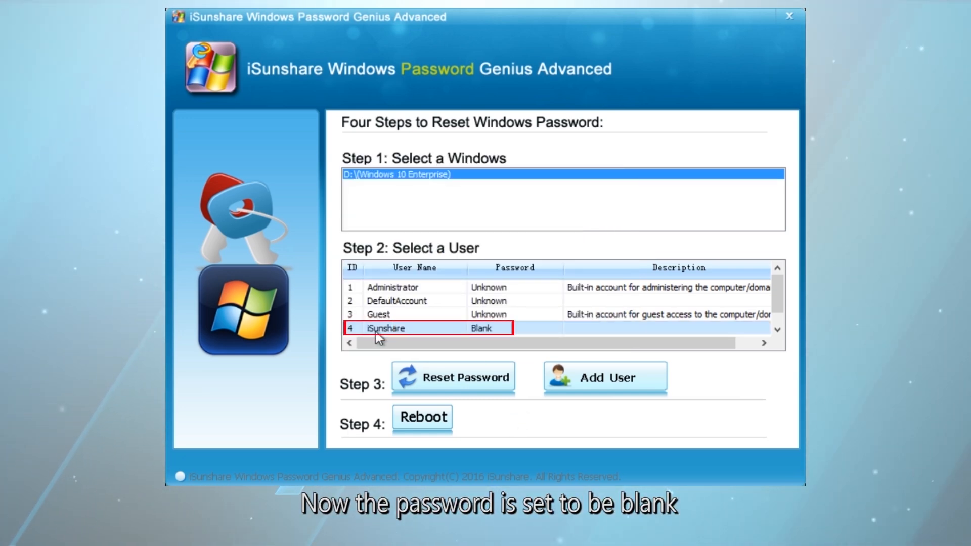
pyautogui.moveTo(461, 354)
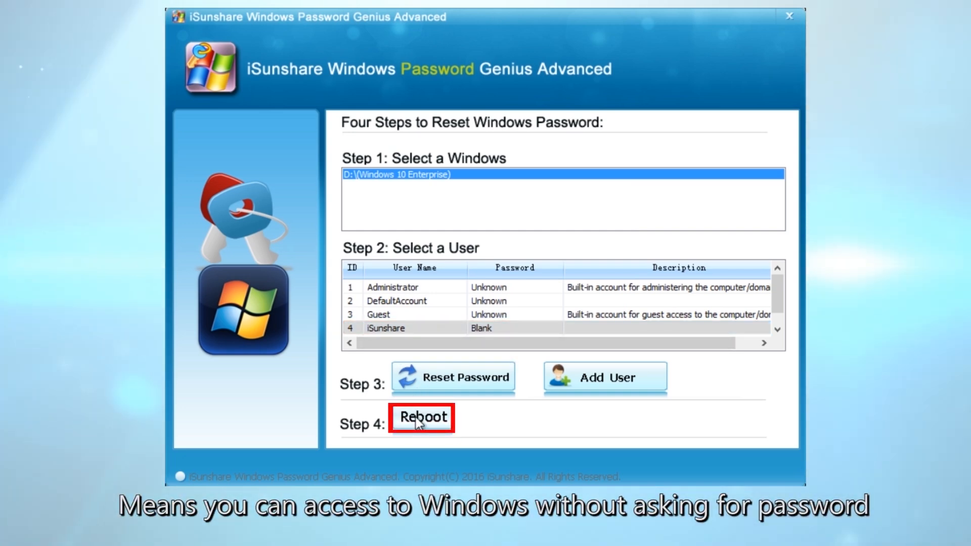
pyautogui.click(421, 418)
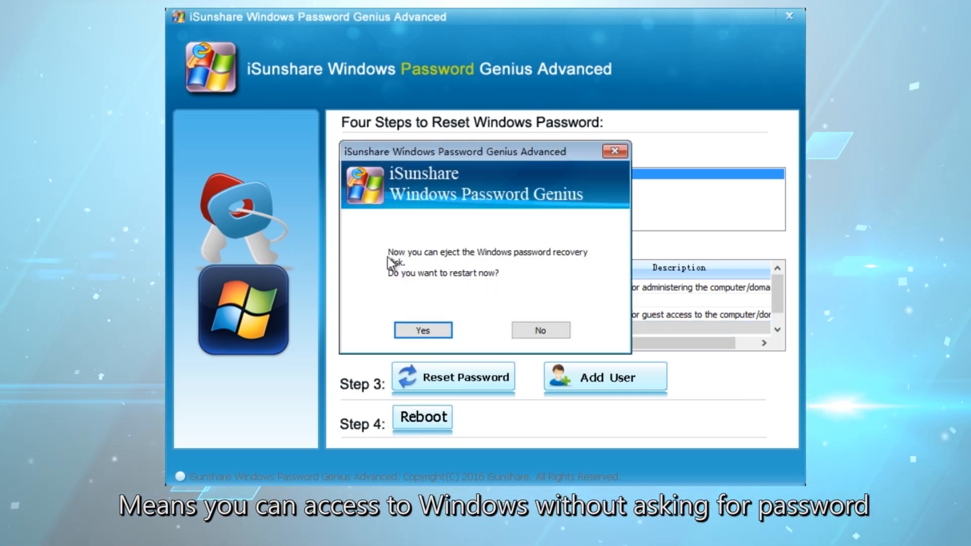